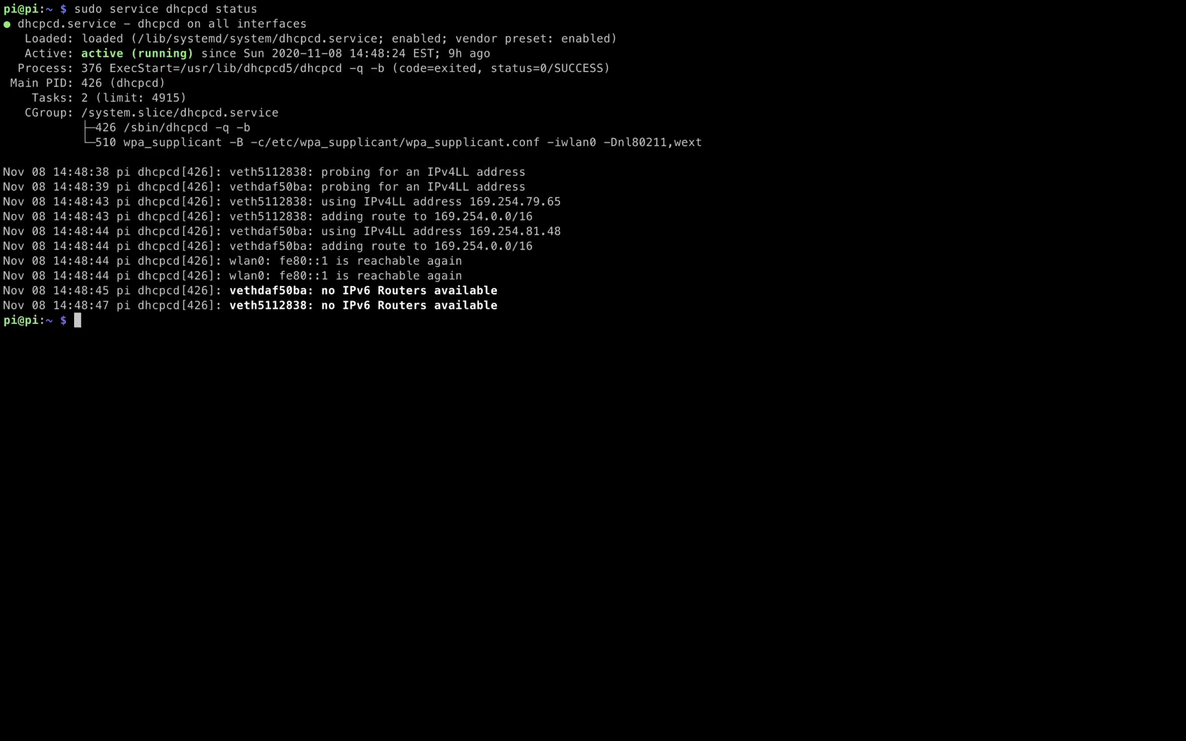
# Step: Start the dhcpcd service with 'sudo service dhcpcd start'
pyautogui.write('sudo')
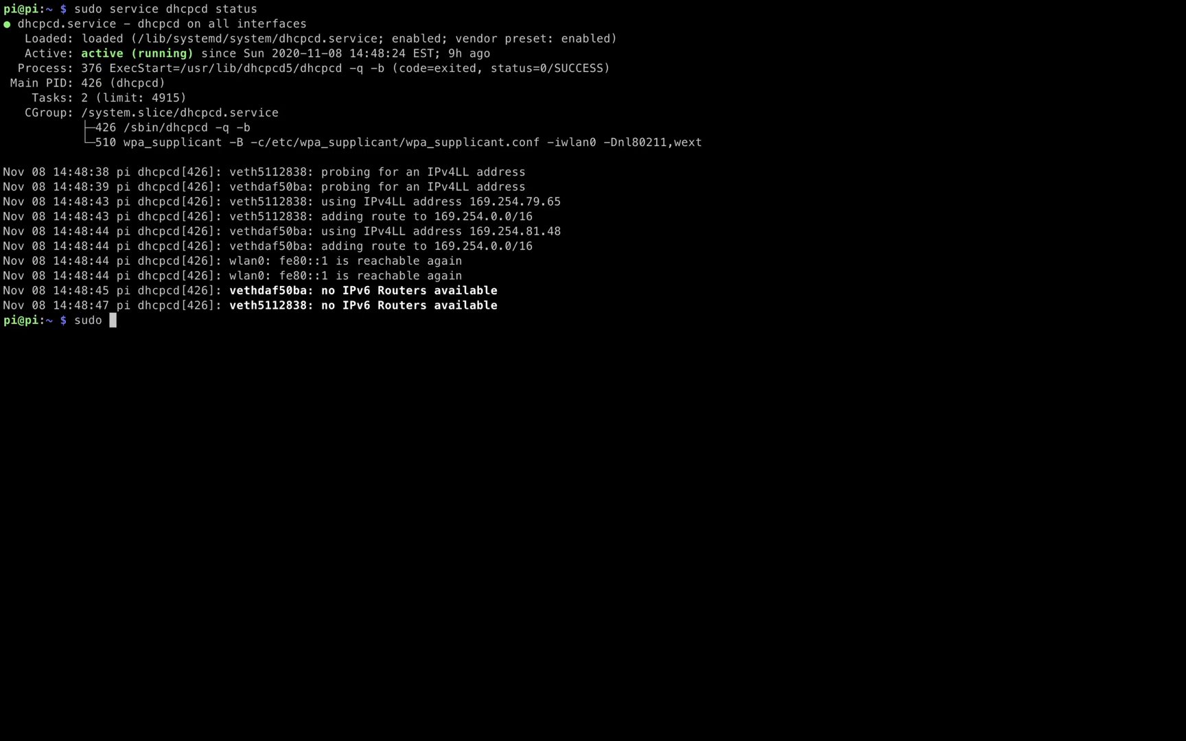
pyautogui.write('serv')
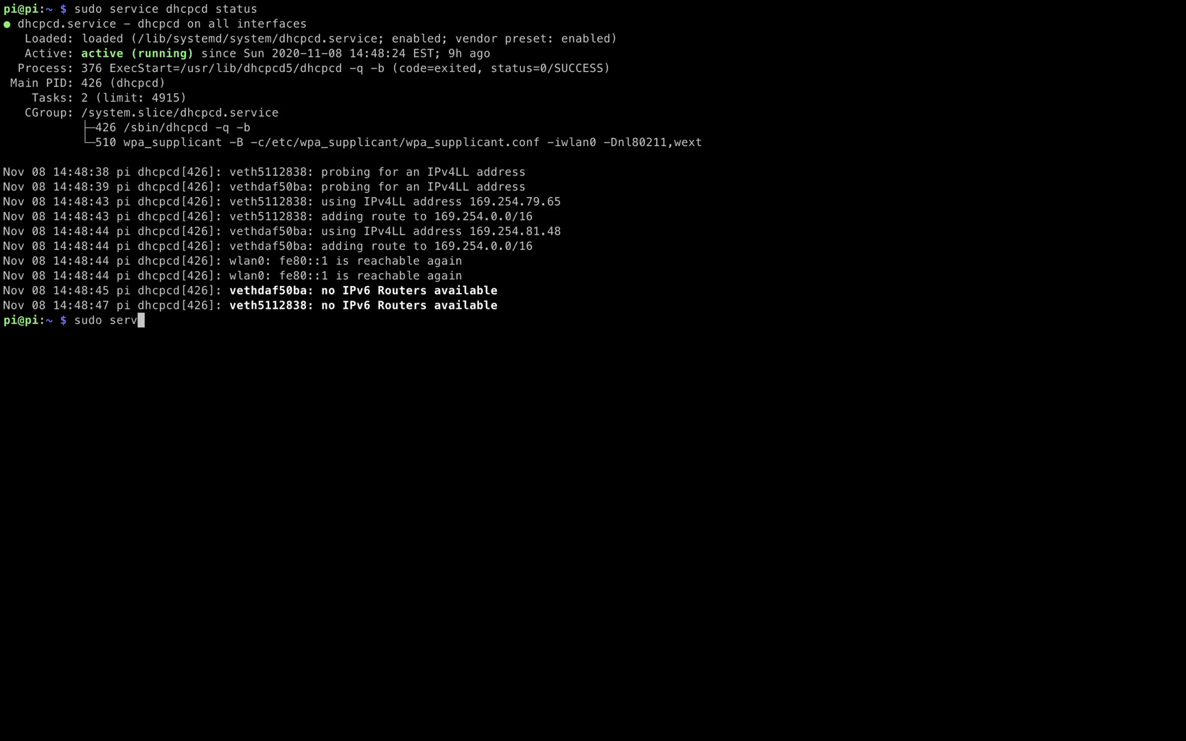
pyautogui.write('ice')
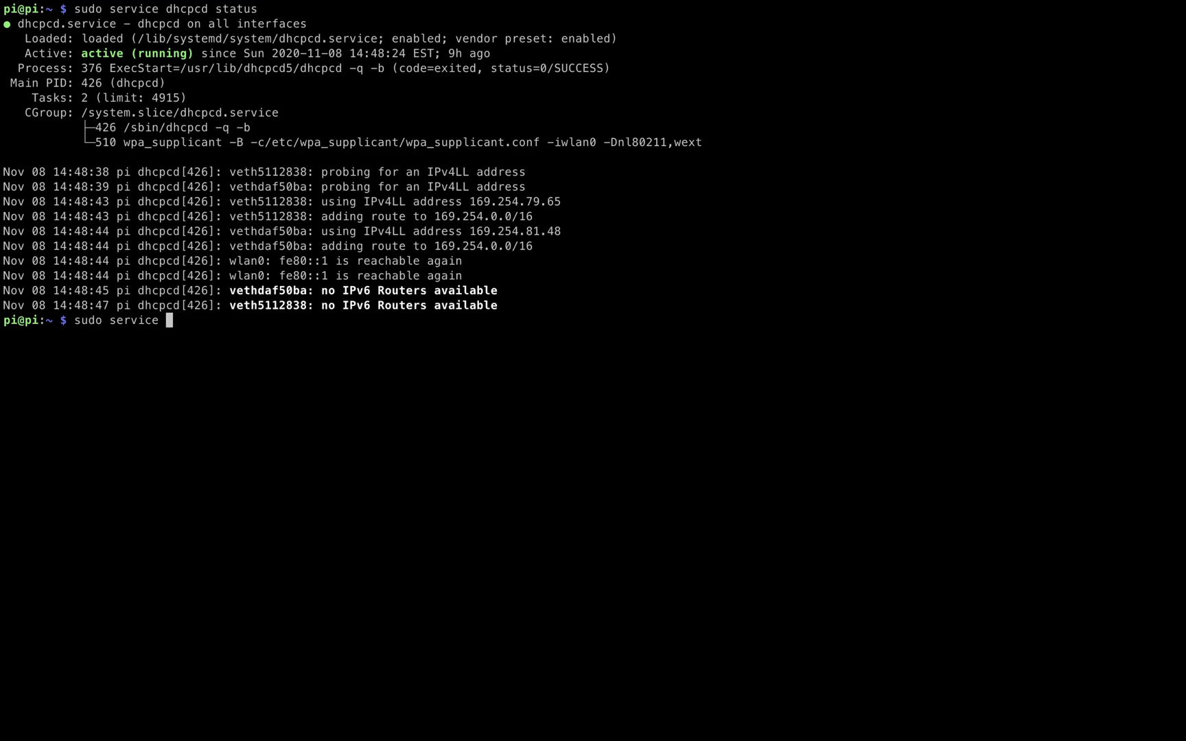
pyautogui.write('dhc')
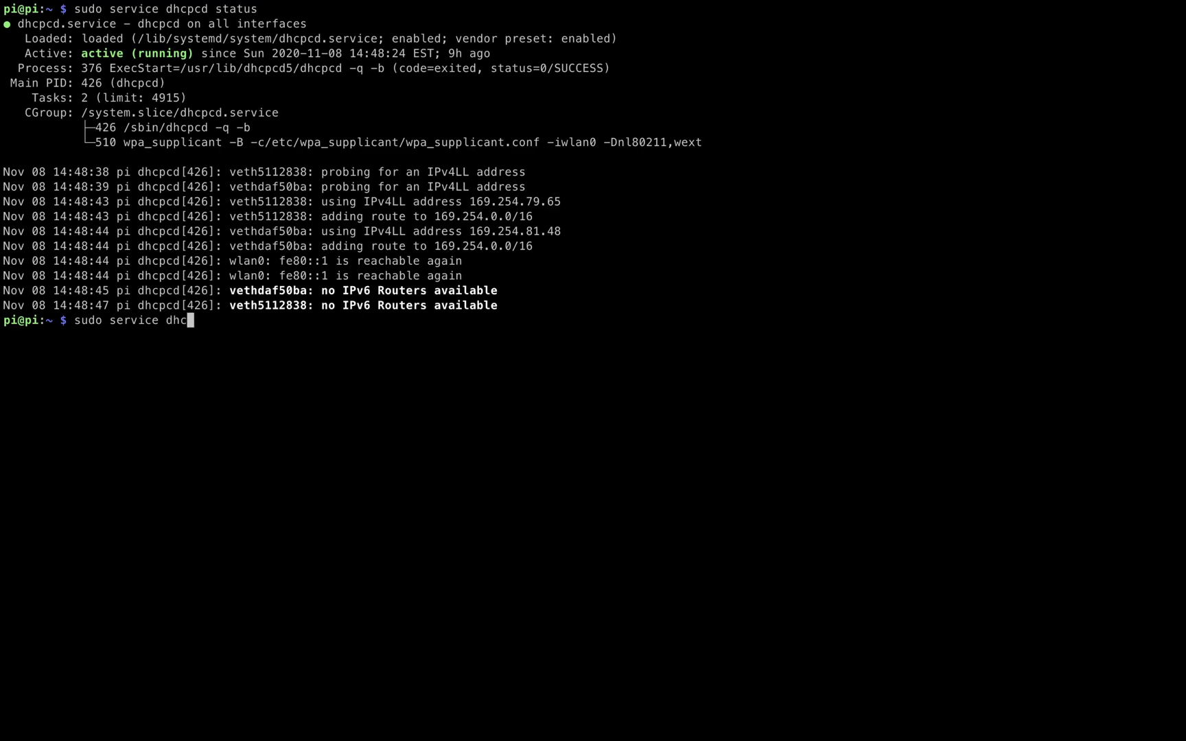
pyautogui.write('pcd start')
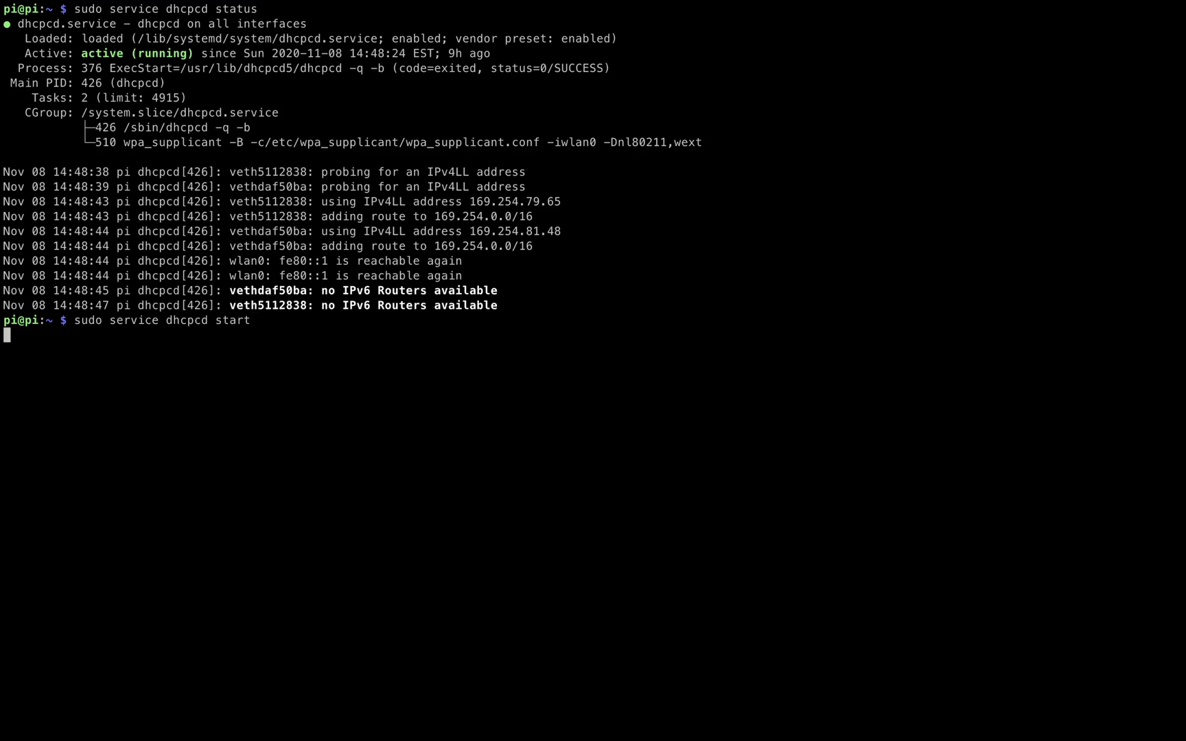
# Step: Enable dhcpcd at boot with 'sudo systemctl enable dhcpcd'
pyautogui.write('sudo')
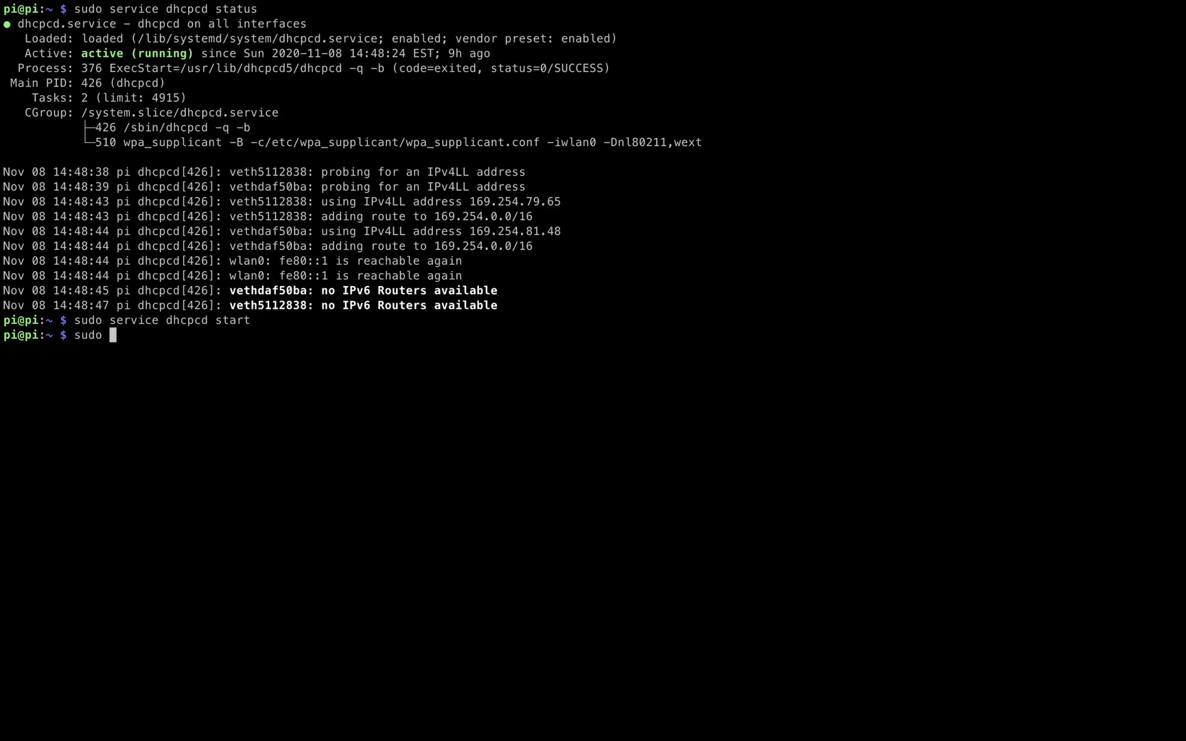
pyautogui.write('systemctl')
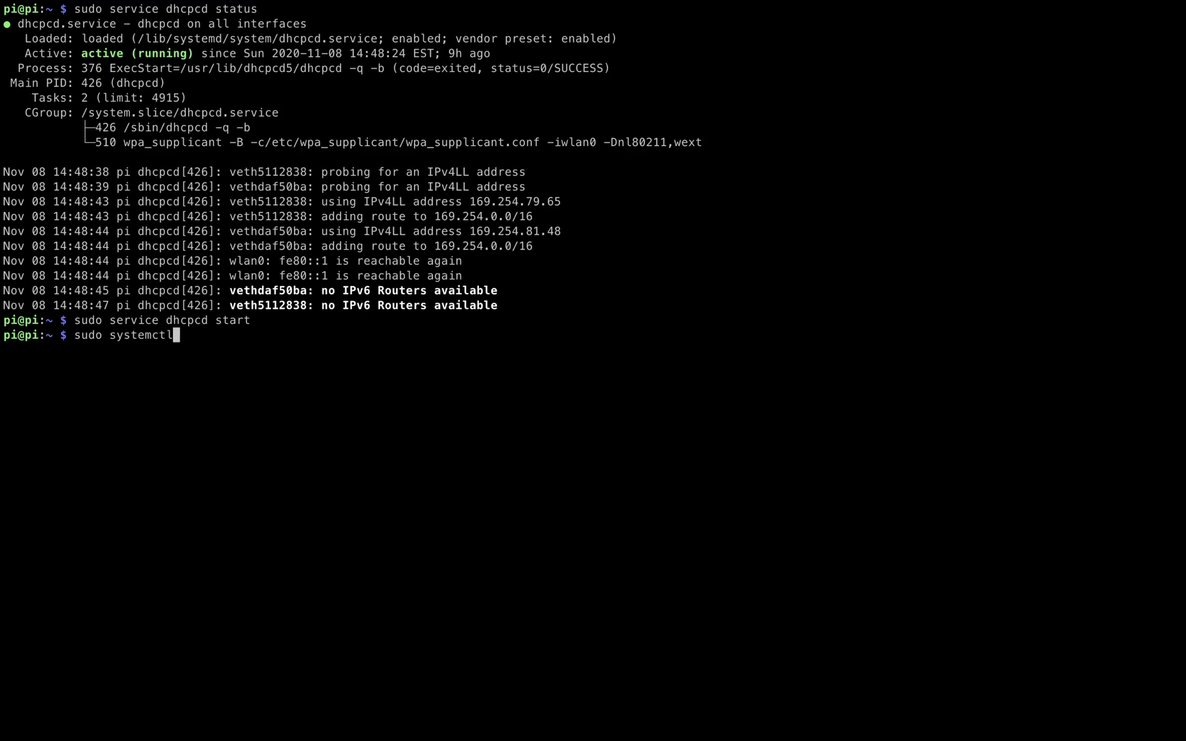
pyautogui.write('enable dhcpcd')
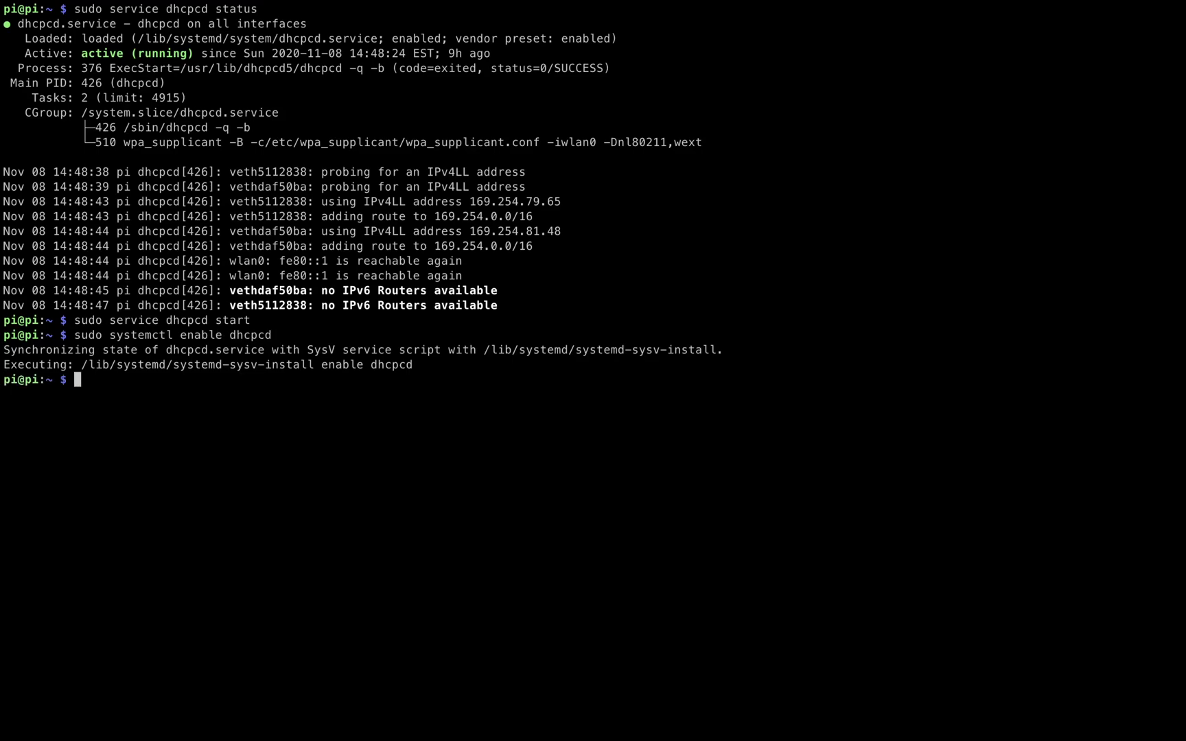
pyautogui.write('sudo vim')
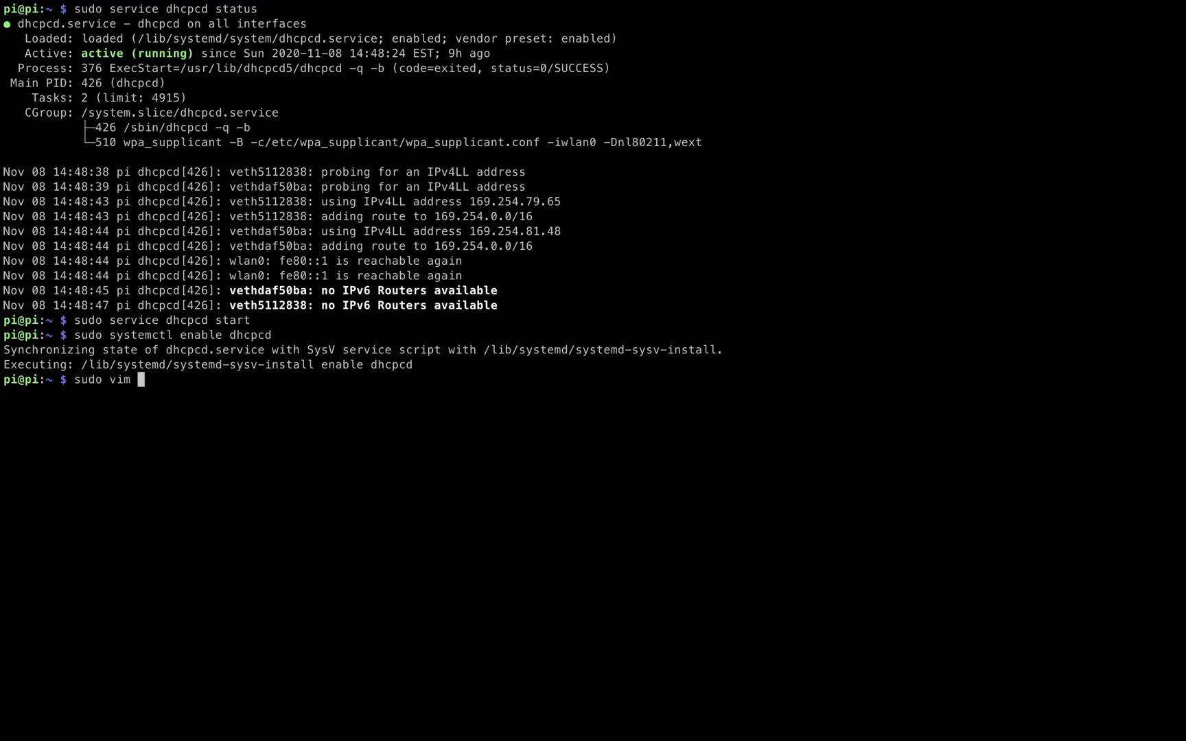
# Step: Open /etc/dhcpcd.conf in Vim using 'sudo vim'
pyautogui.write('/etc')
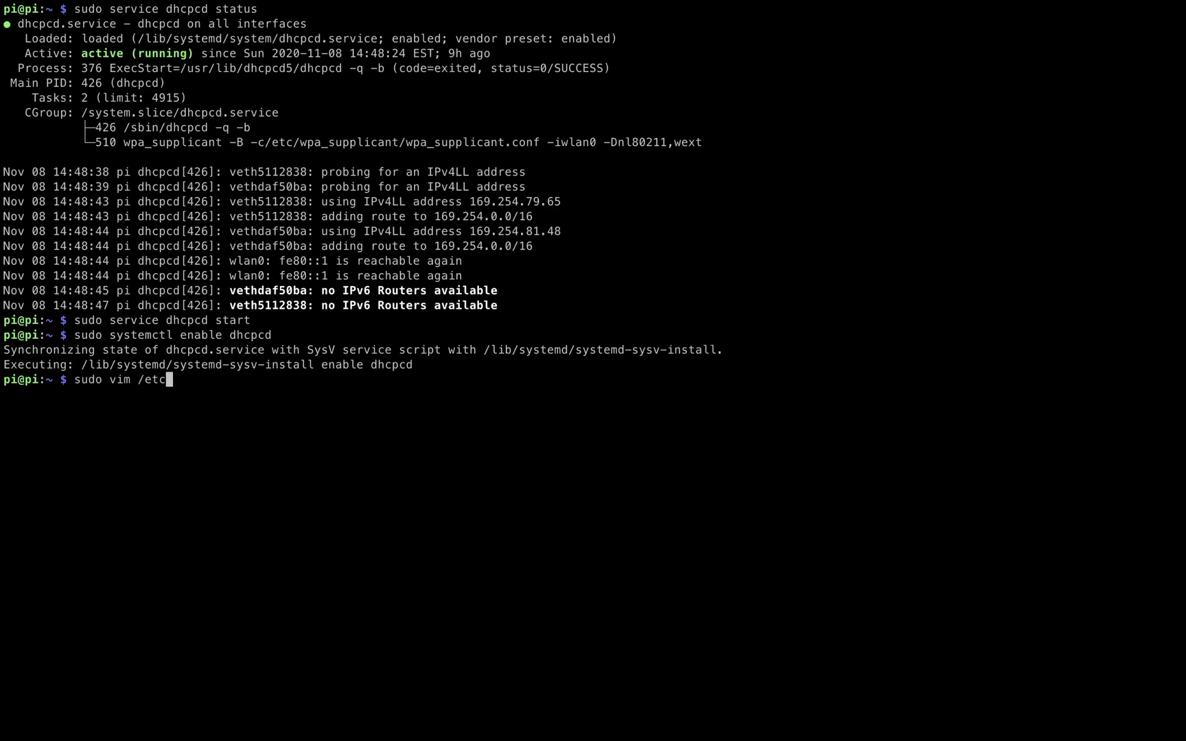
pyautogui.write('dhc')
pyautogui.write('/static')
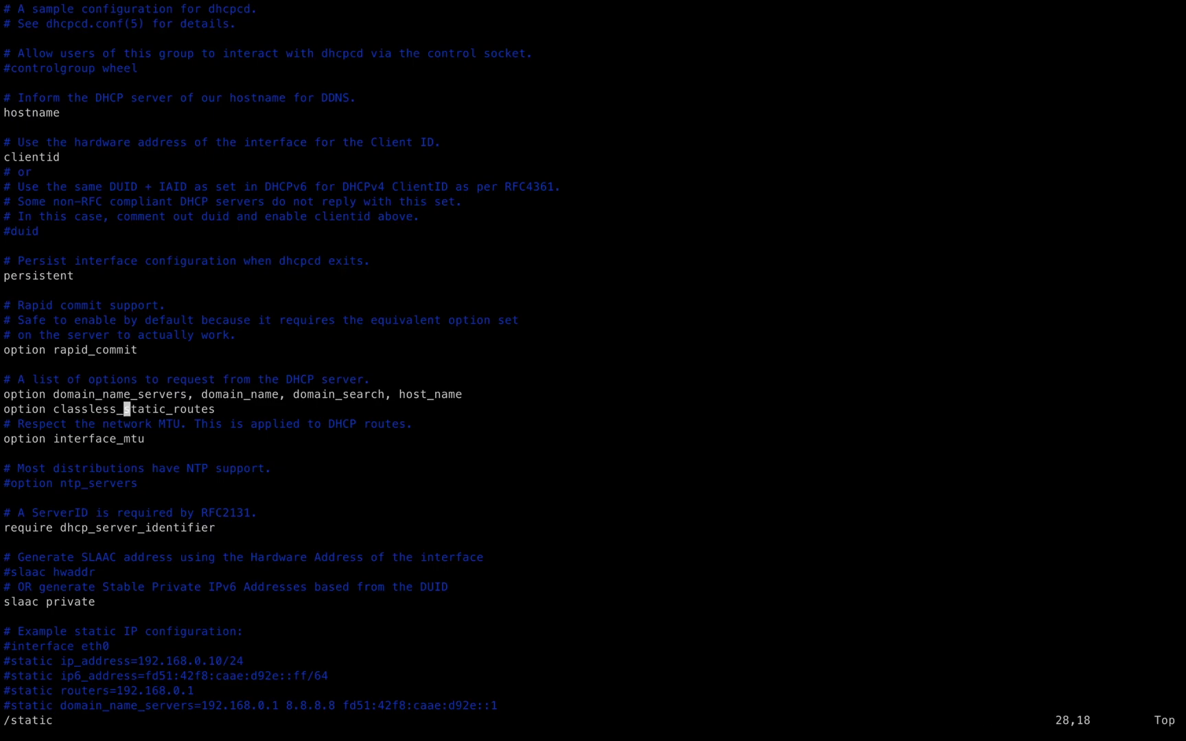
# Step: Set interface wlan0, ip_address 192.168.1.99/24 and routers 192.168.1.1 in dhcpcd.conf
pyautogui.scroll(-3)
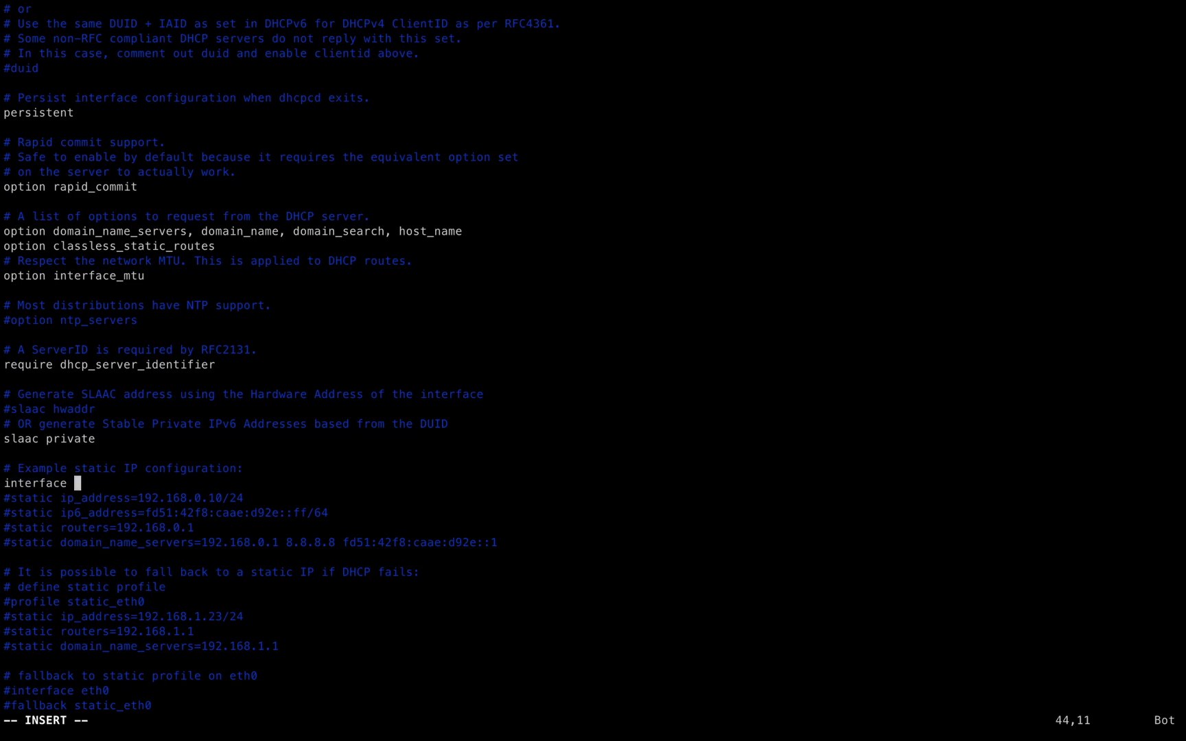
pyautogui.write('wlan')
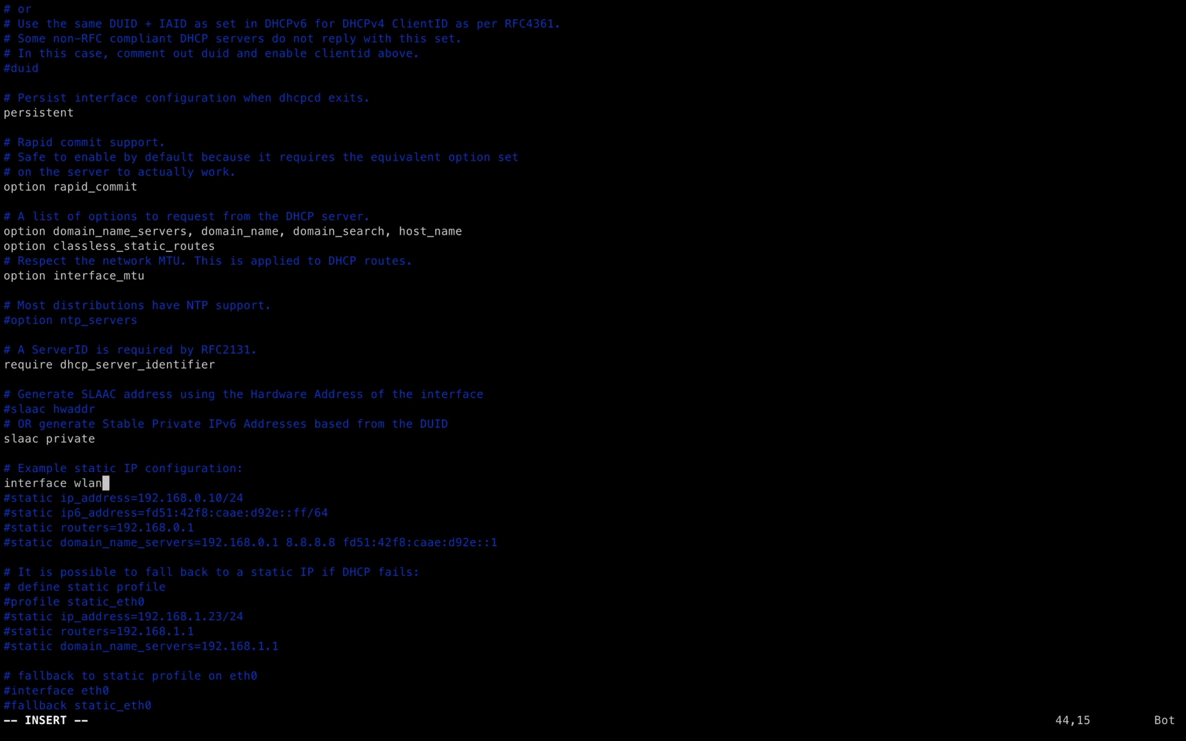
pyautogui.write('0')
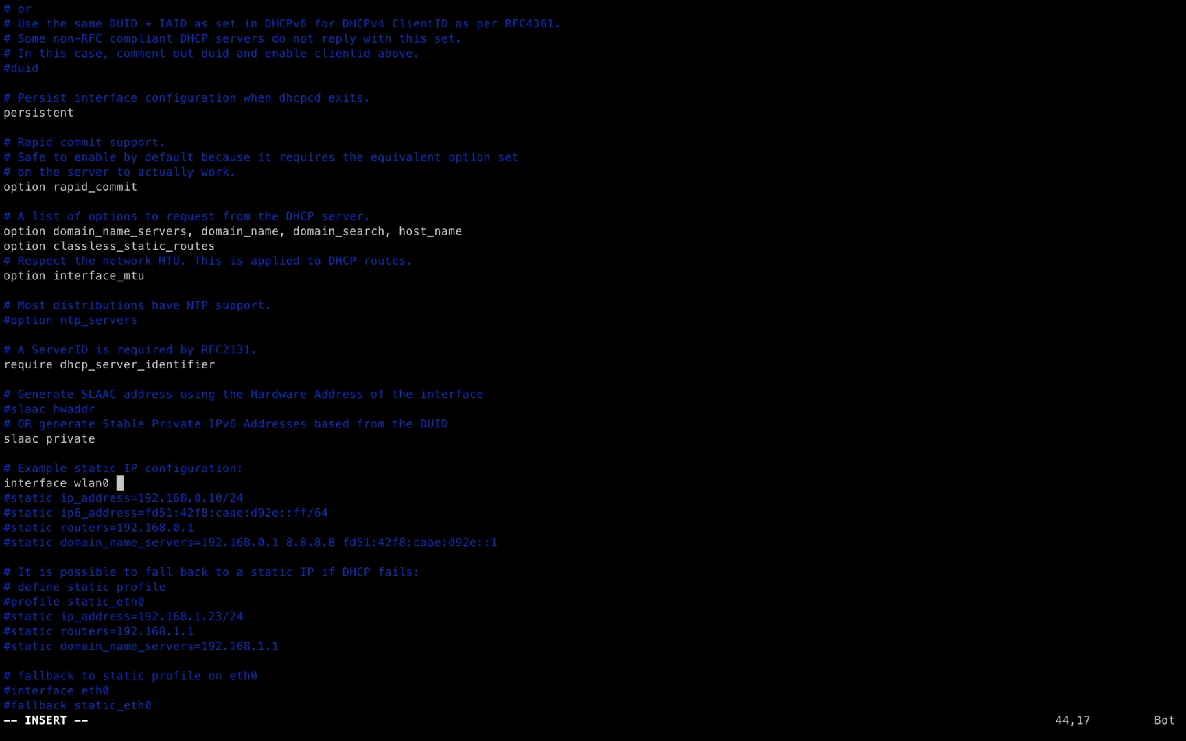
pyautogui.write('et')
pyautogui.click(167, 499)
pyautogui.write('1')
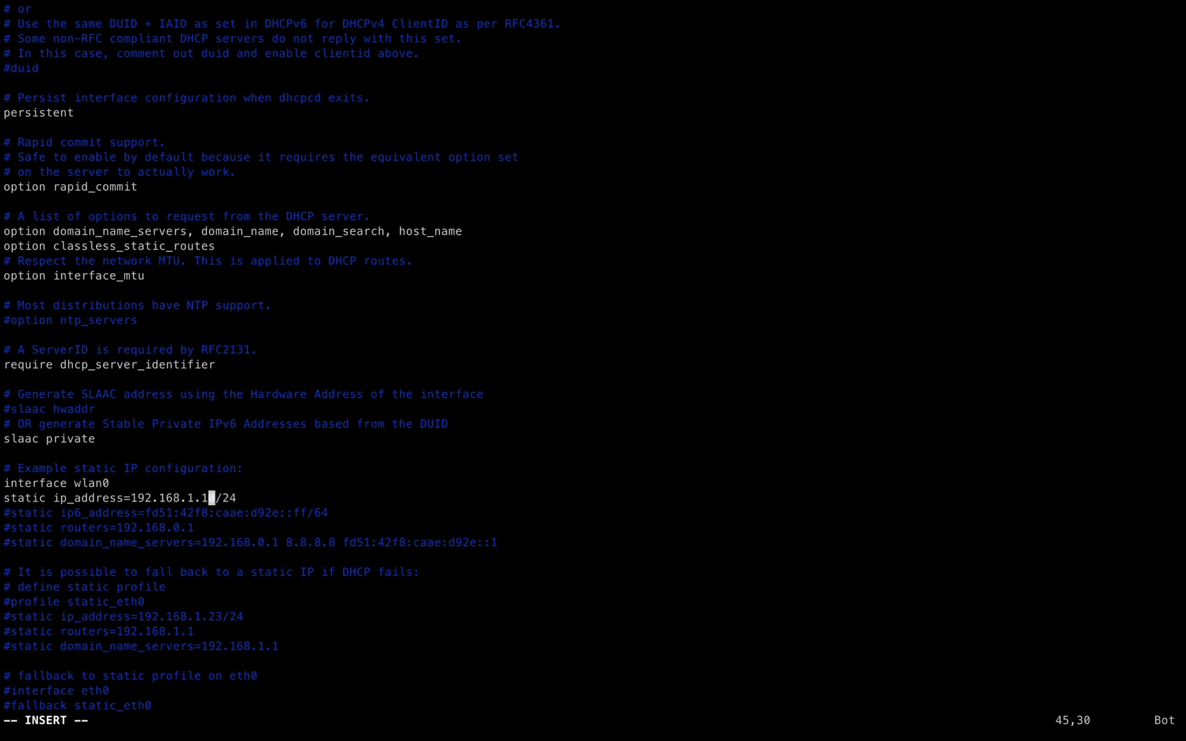
pyautogui.write('99')
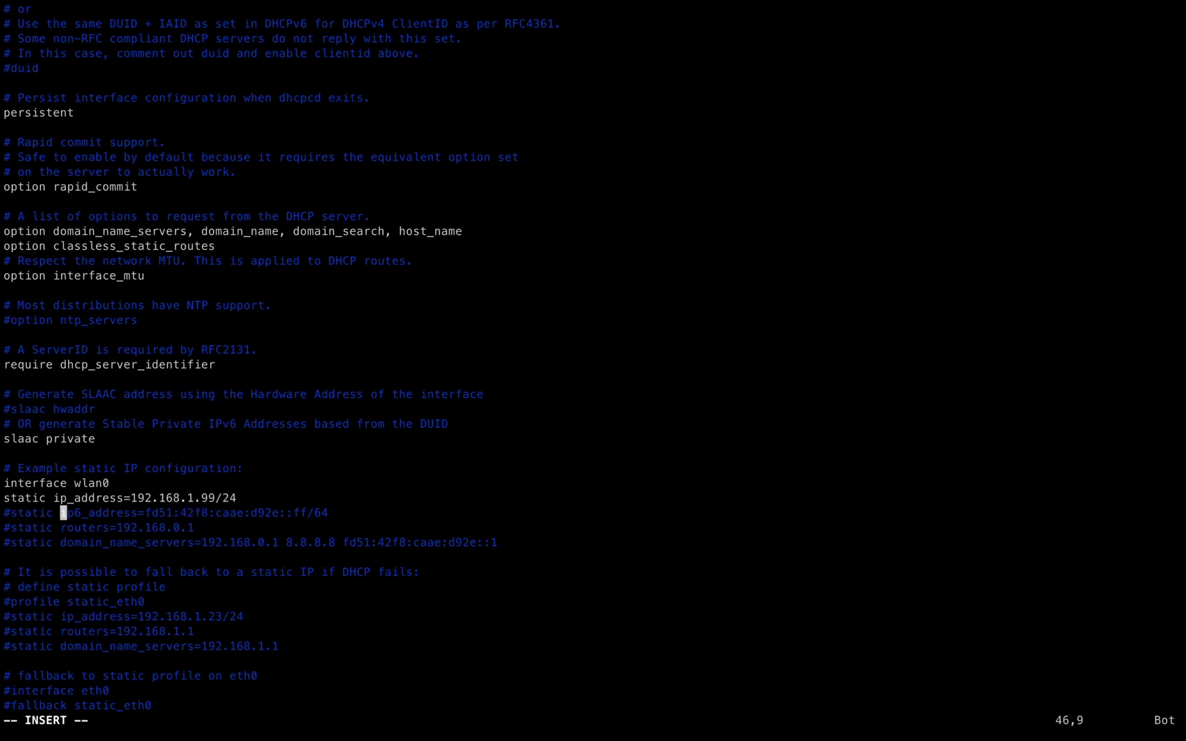
pyautogui.press('Down')
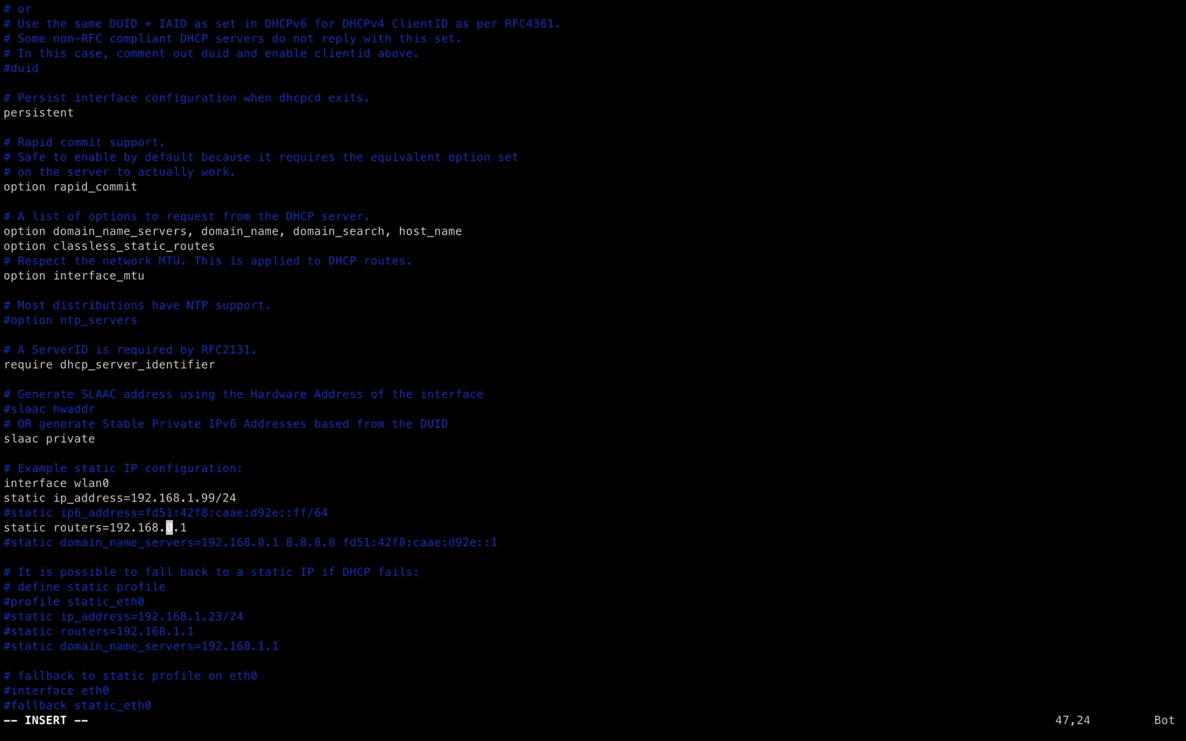
pyautogui.write('1')
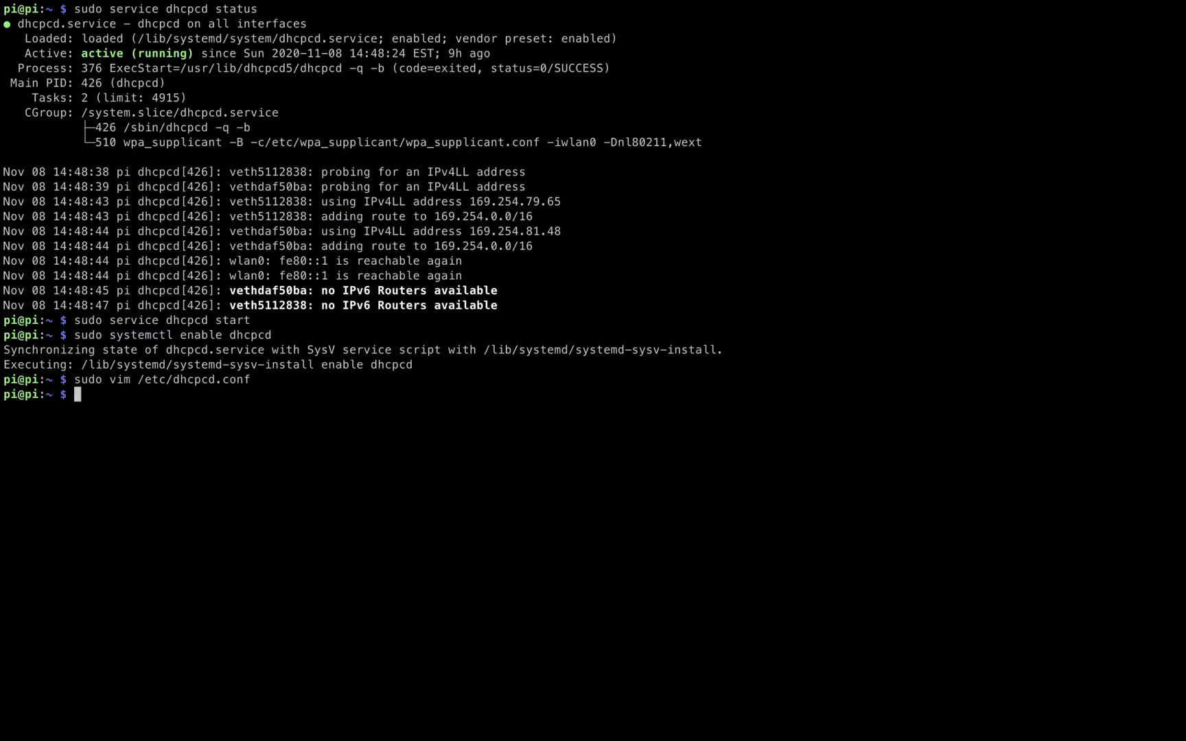
# Step: Restart dhcpcd with 'sudo service dhcpcd restart' to apply the static IP
pyautogui.write('sudo service')
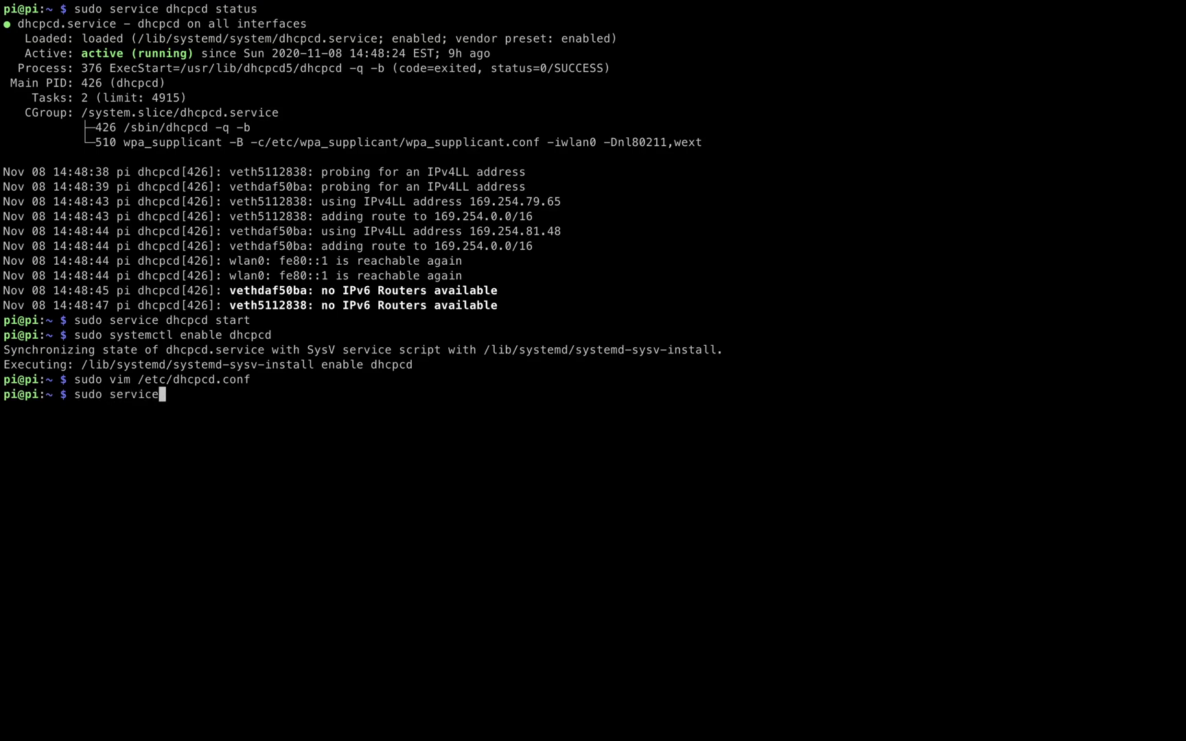
pyautogui.write('dhcpc')
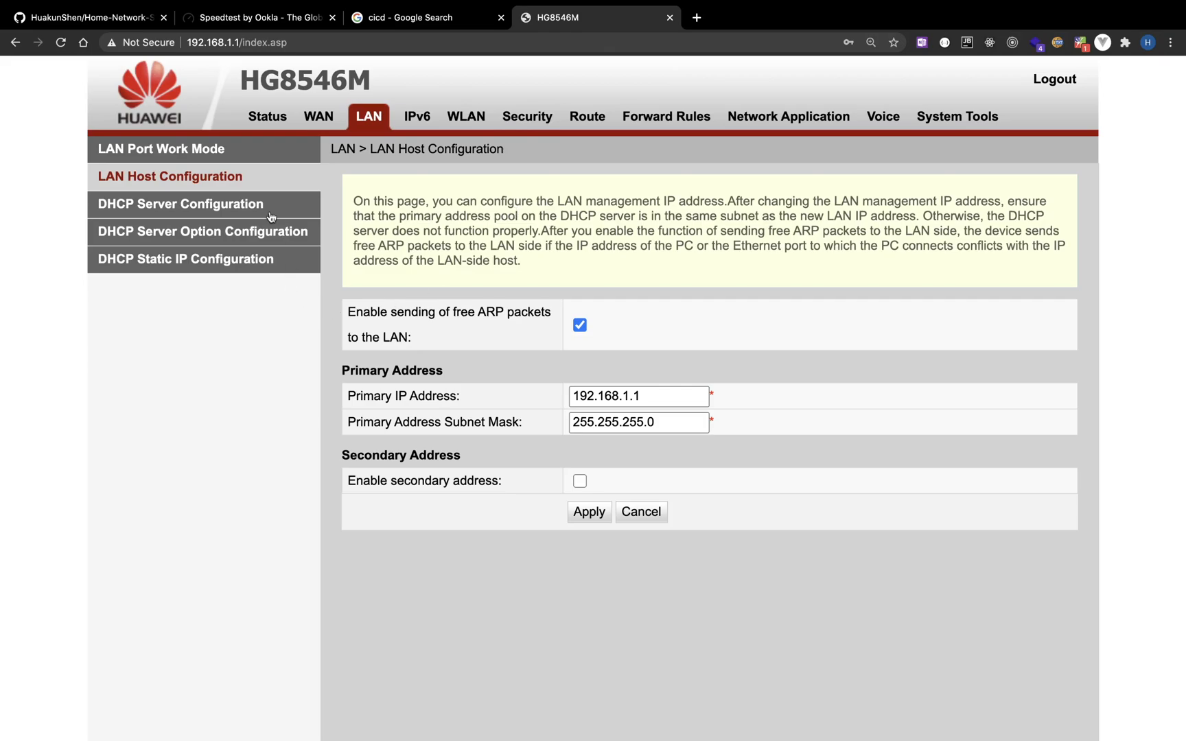
# Step: Go to LAN's DHCP Static IP Configuration and start a new MAC/IP reservation entry
pyautogui.click(180, 203)
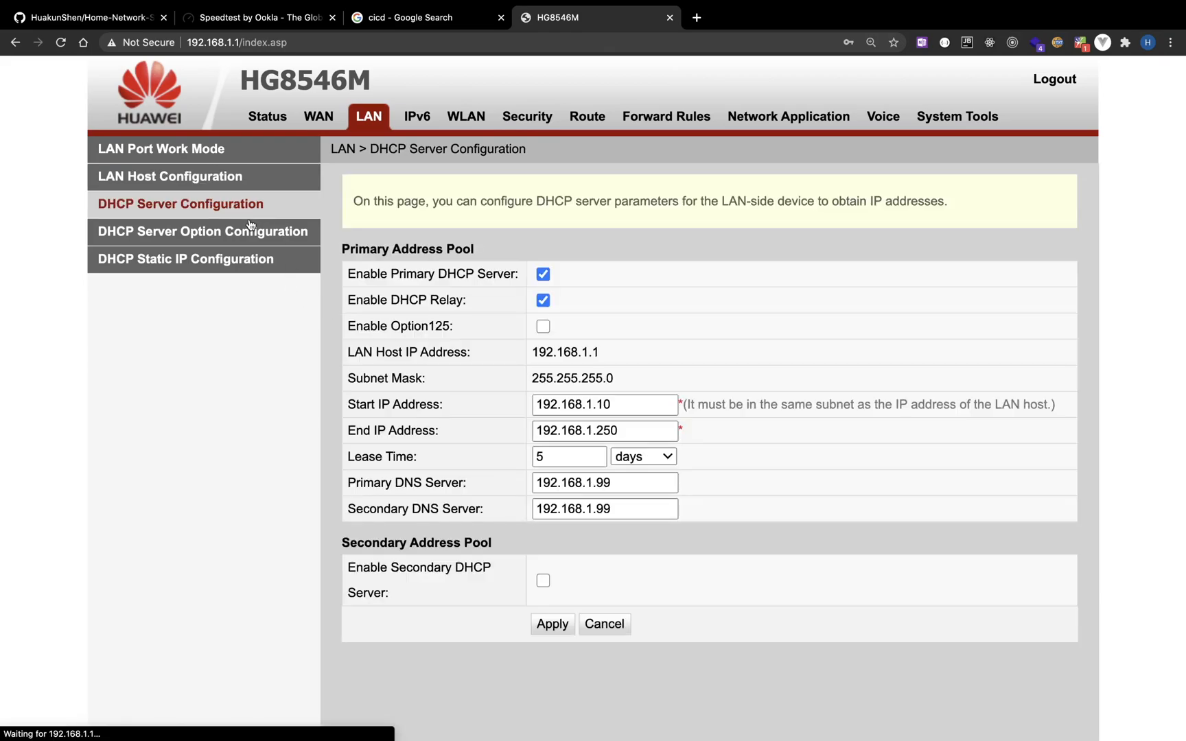
pyautogui.click(203, 230)
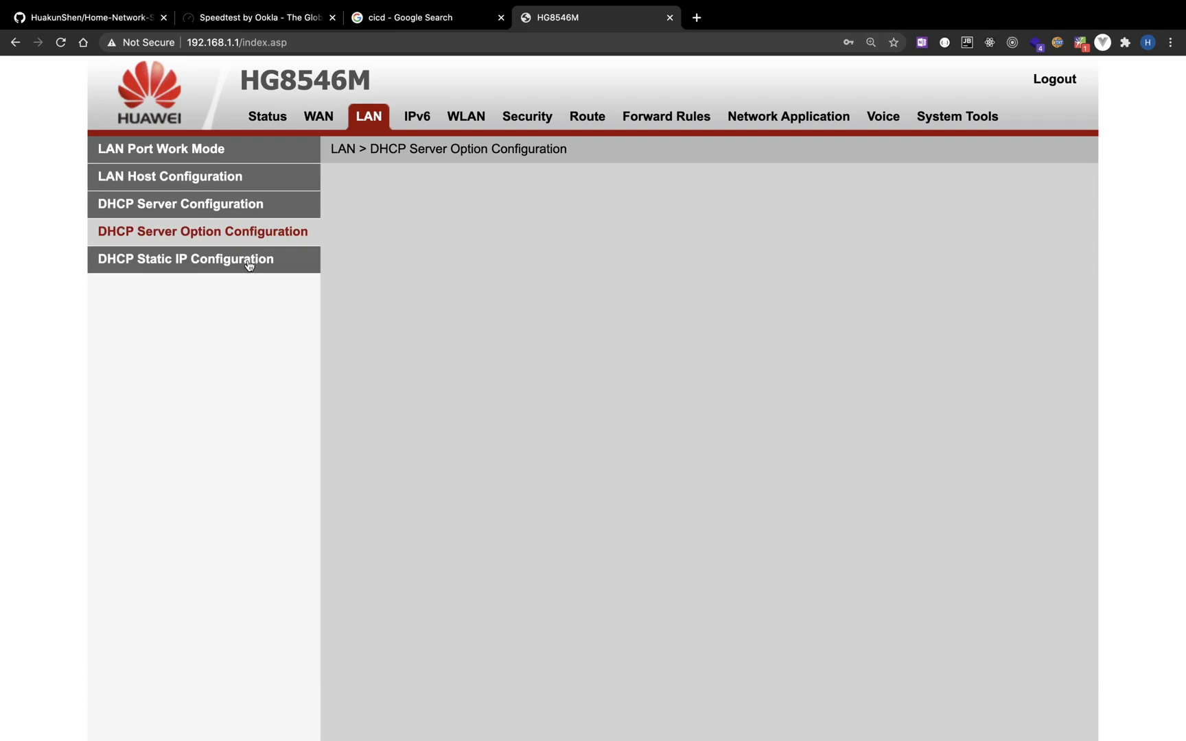
pyautogui.click(185, 259)
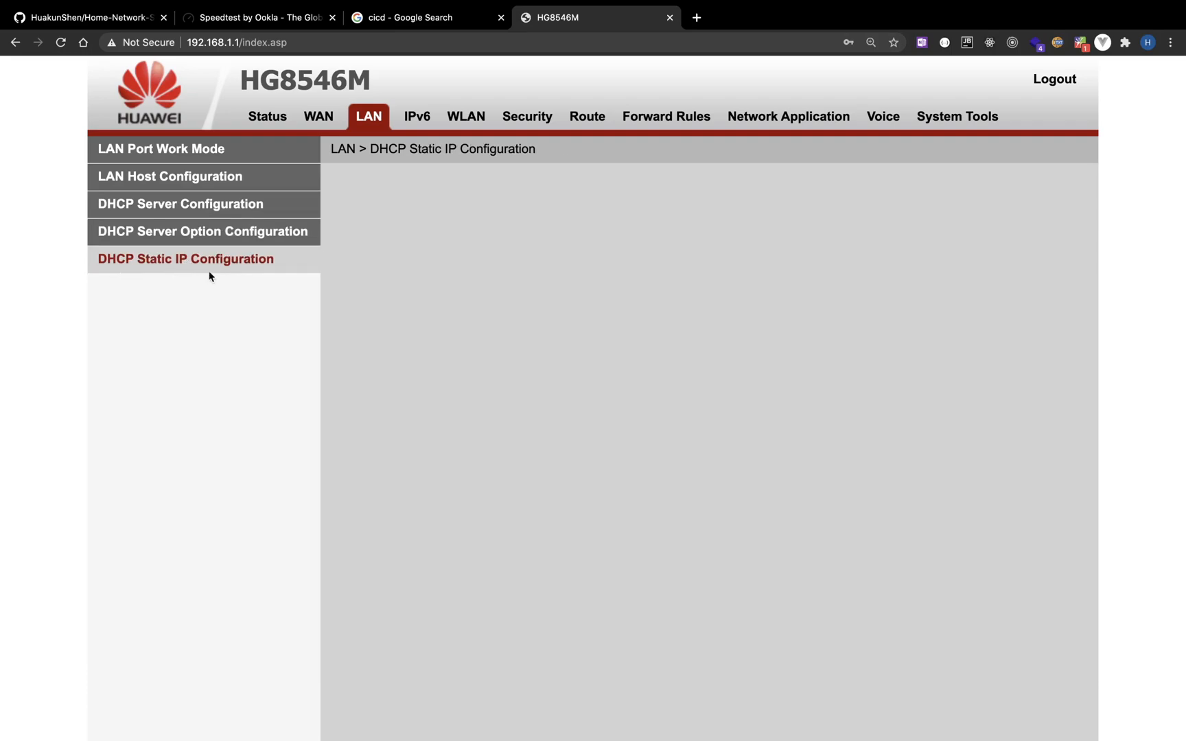
pyautogui.click(185, 259)
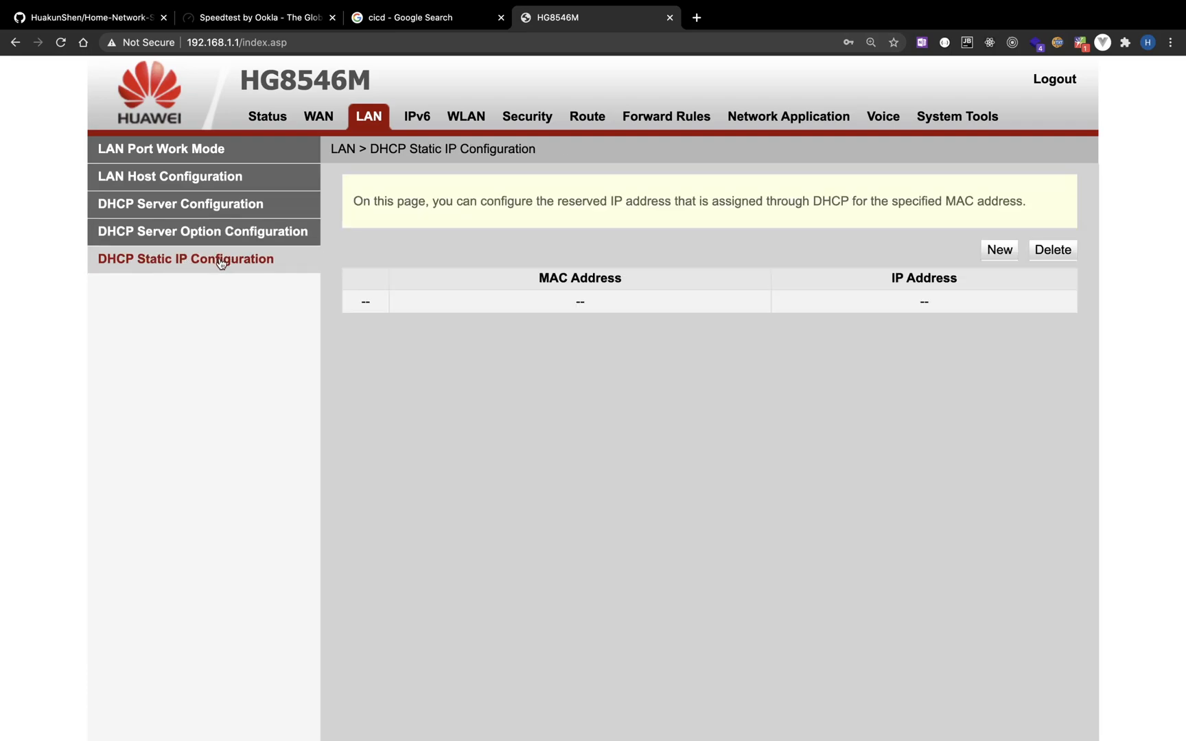
pyautogui.click(999, 250)
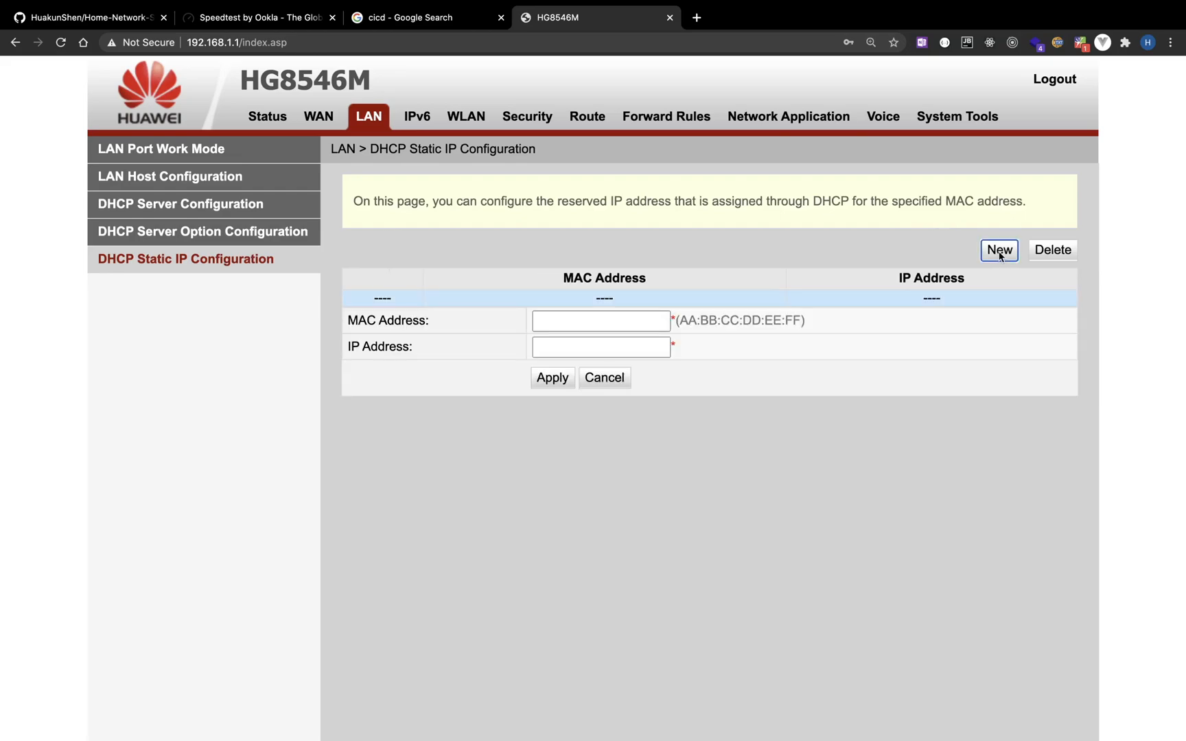
pyautogui.click(601, 320)
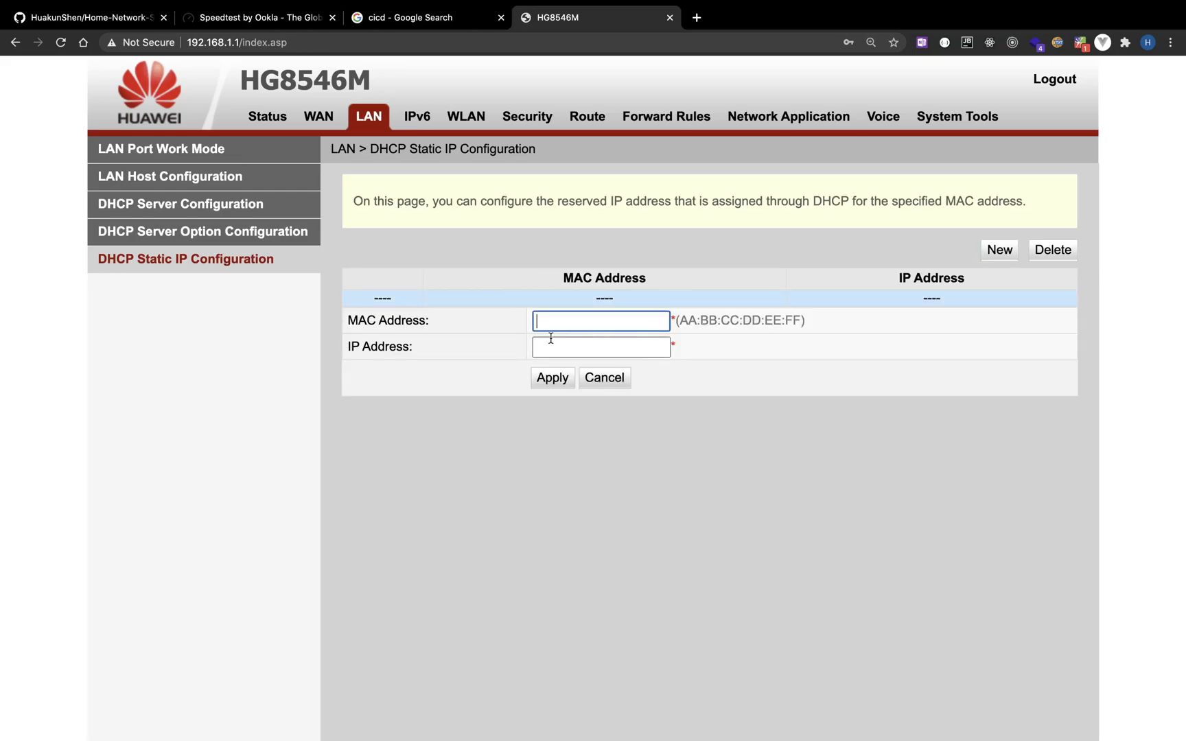